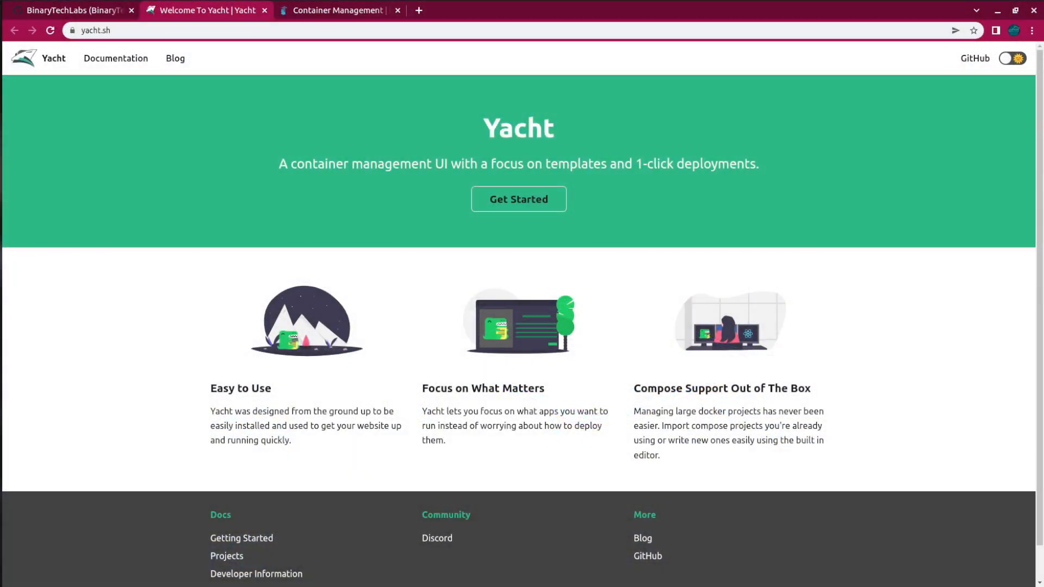
pyautogui.moveTo(247, 68)
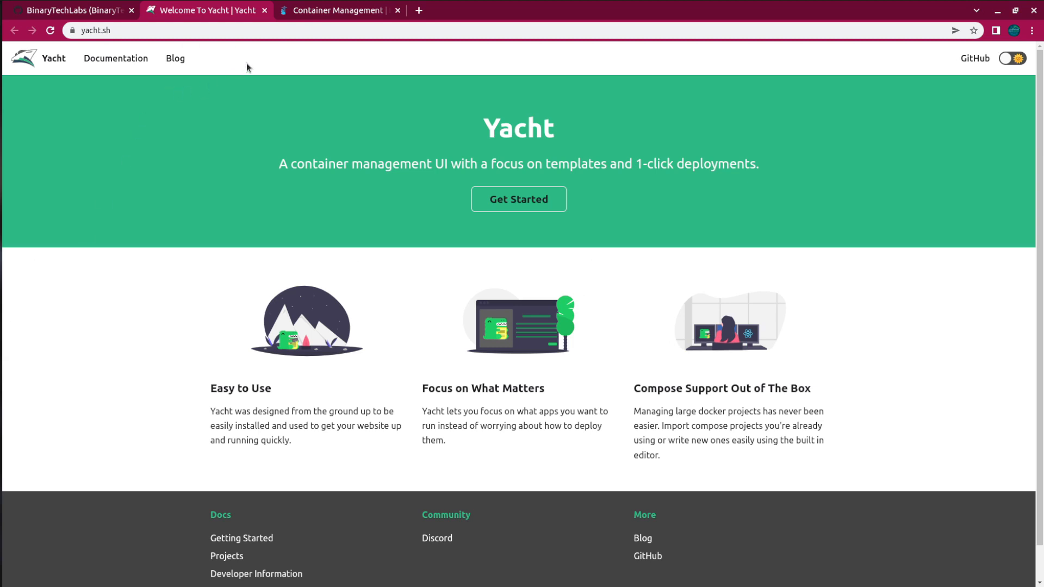
pyautogui.moveTo(341, 10)
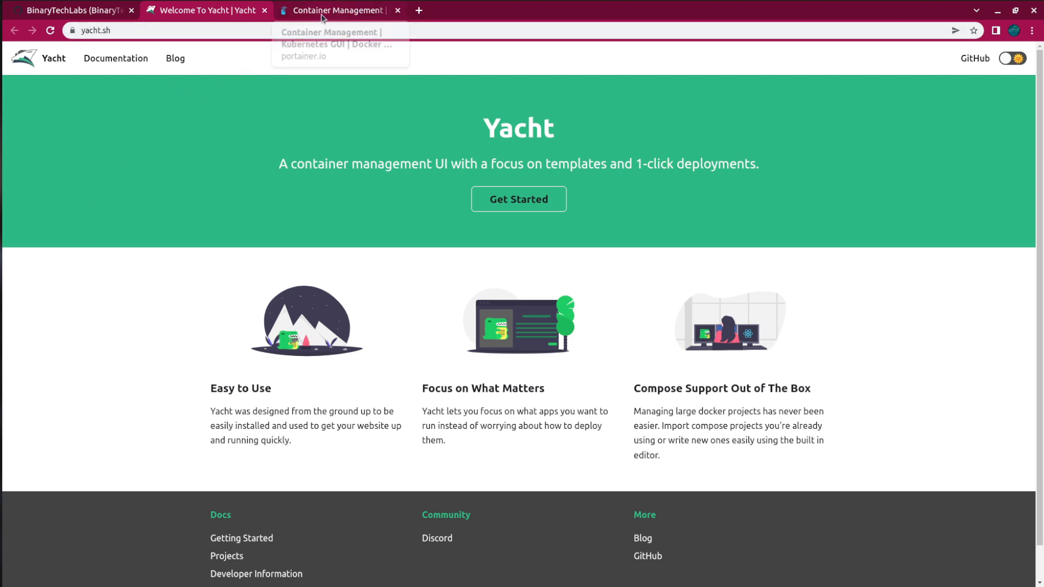
# - Switch between the Portainer and Yacht homepages, ending on Portainer.io's container management homepage
pyautogui.click(340, 10)
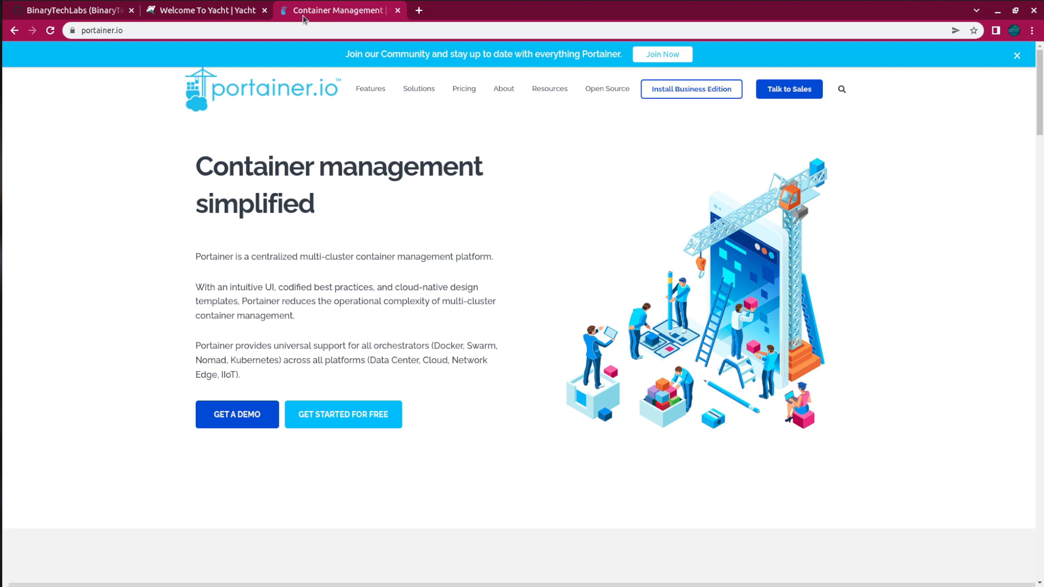
pyautogui.moveTo(81, 217)
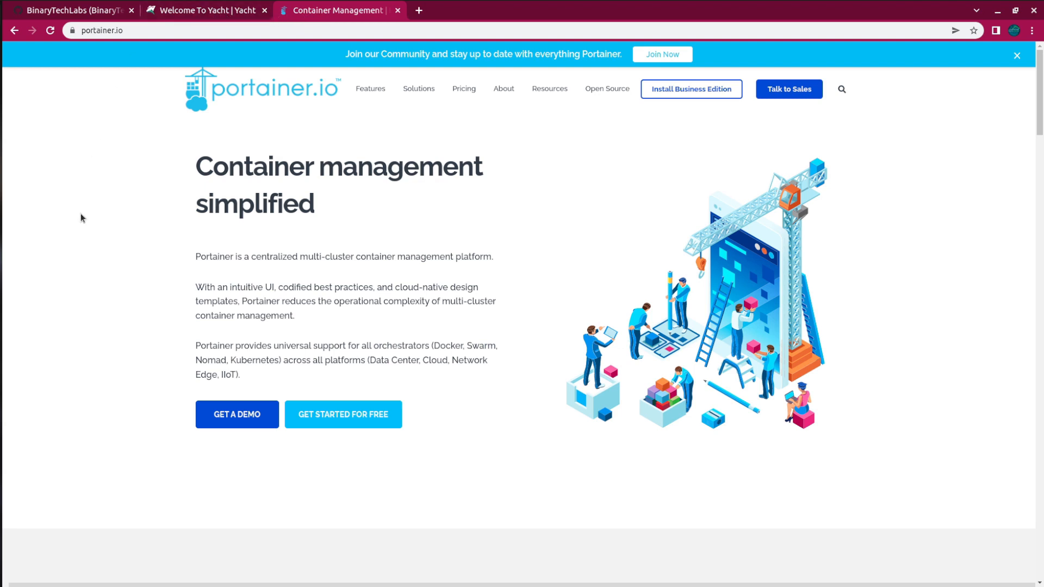
pyautogui.moveTo(202, 13)
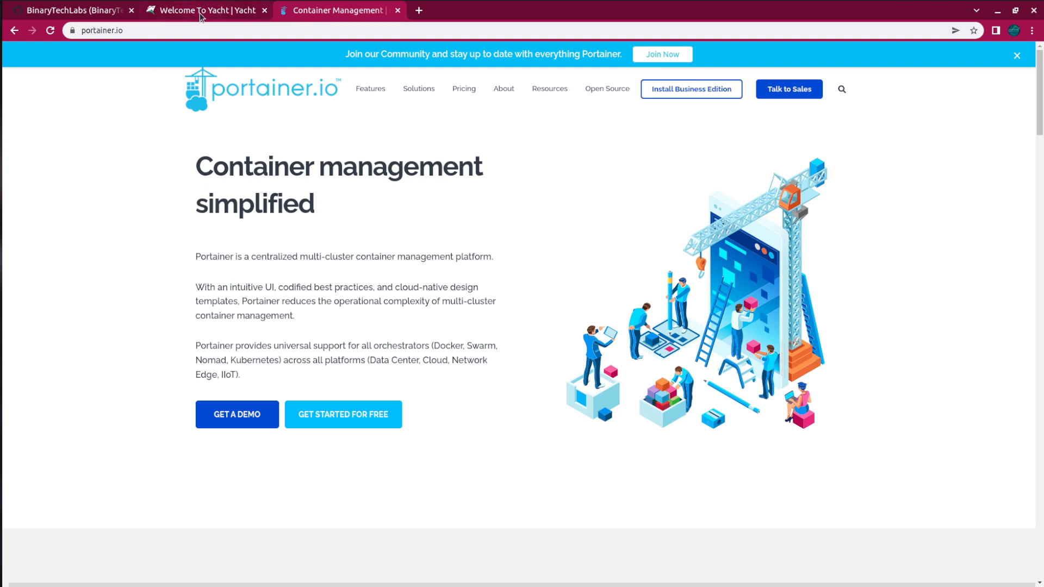
pyautogui.click(203, 9)
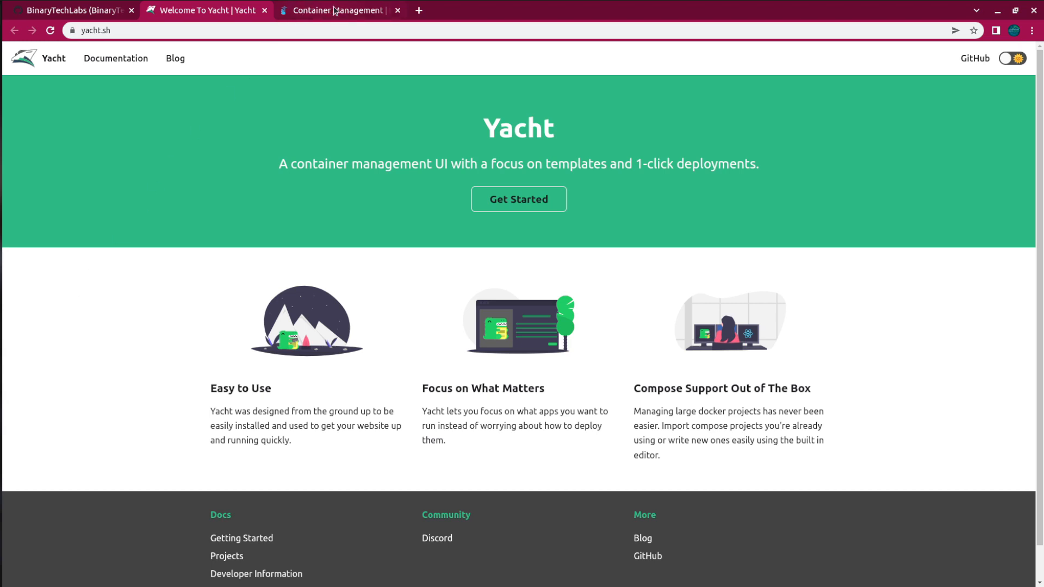
pyautogui.click(340, 10)
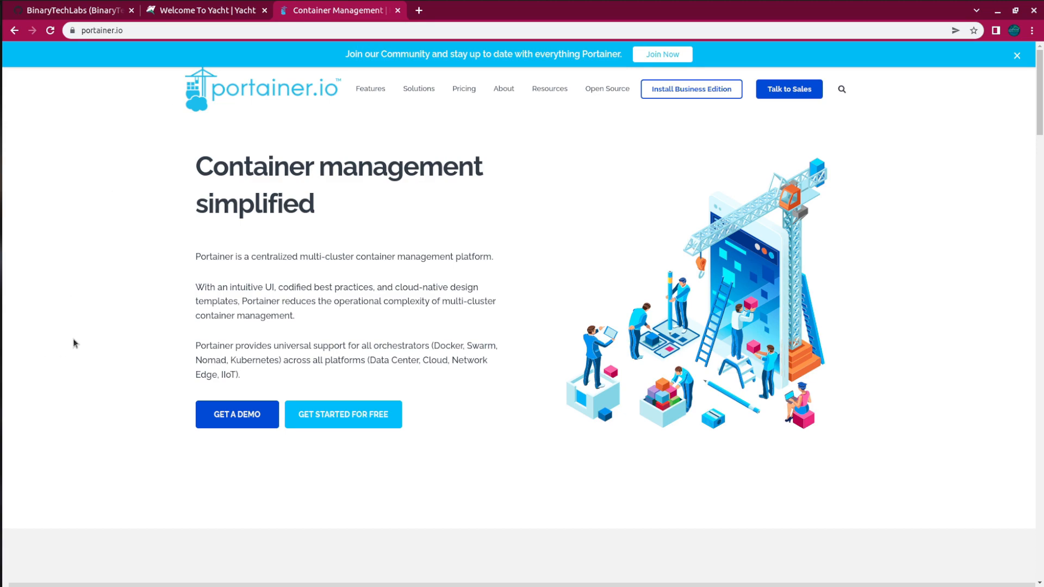